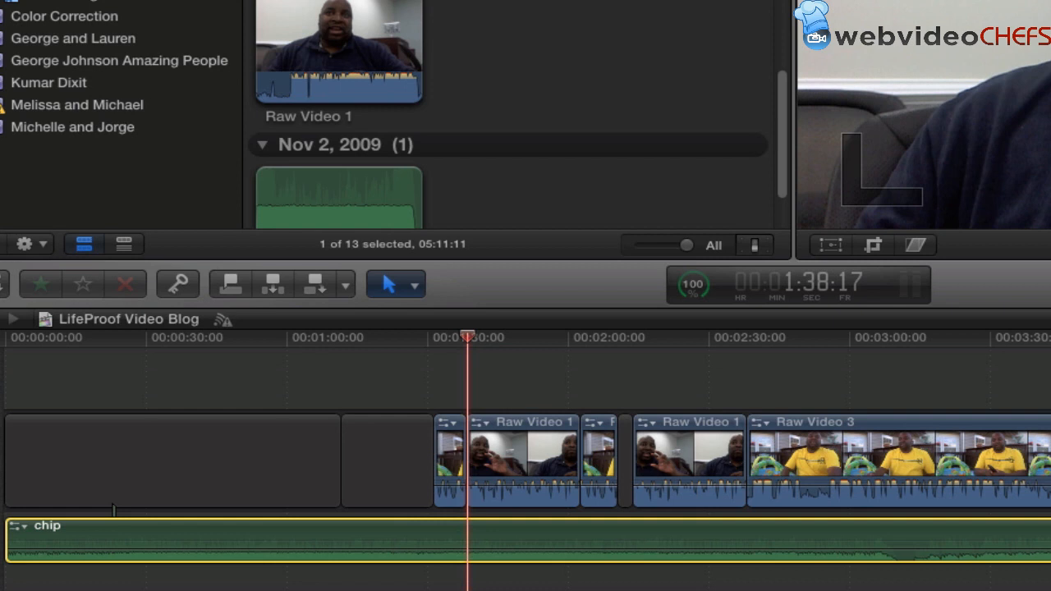
pyautogui.press('cmd')
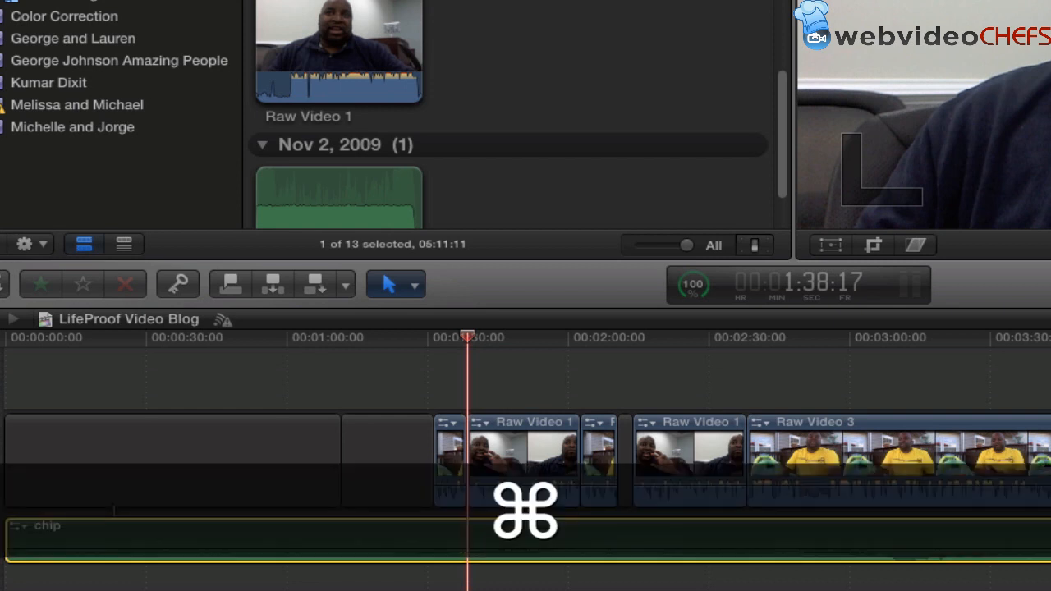